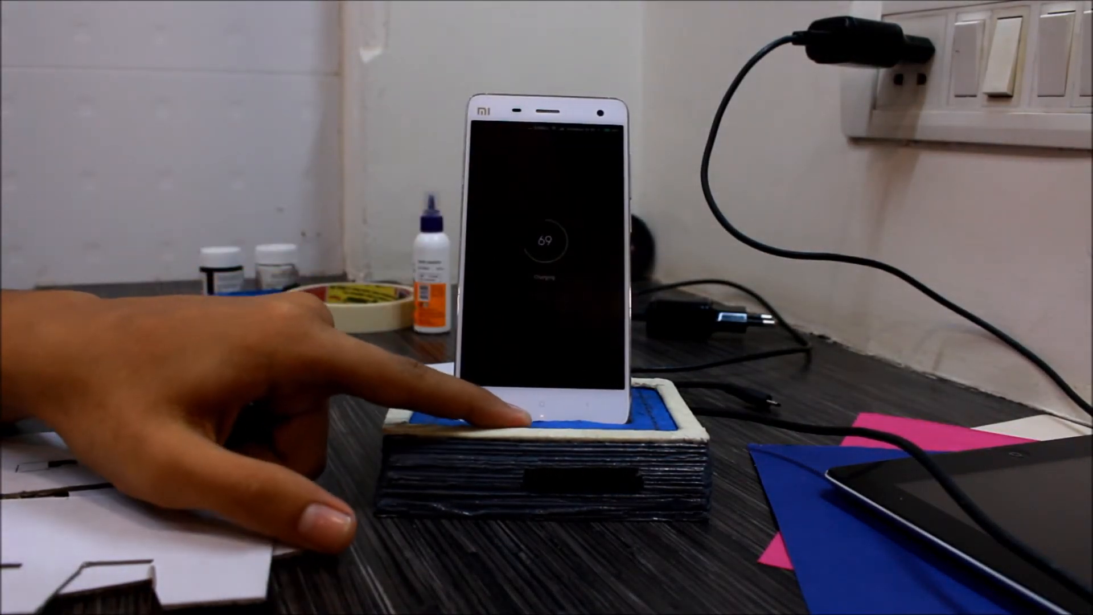
left_click(530, 411)
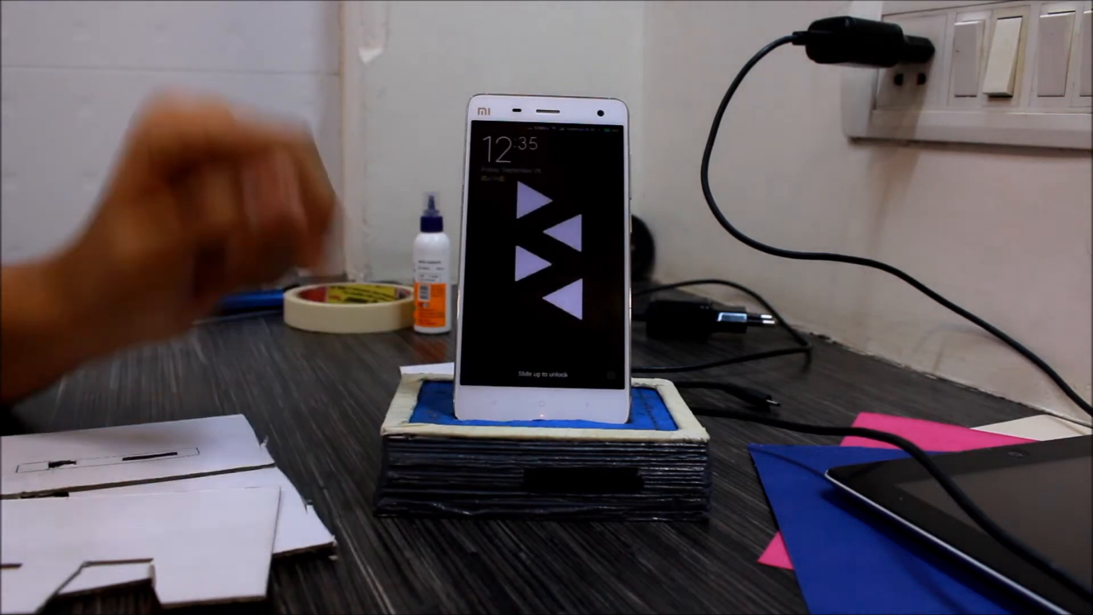